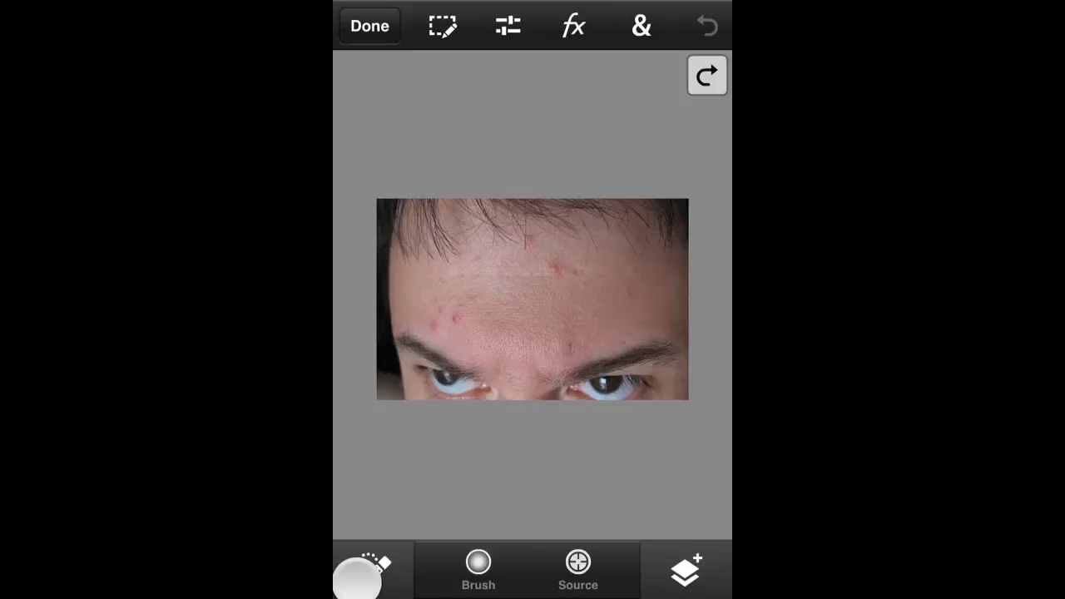
Select the Healing Brush from the retouching tool variants, after previewing clone stamp and blur.
{"action": "left_click", "coordinate": [368, 570]}
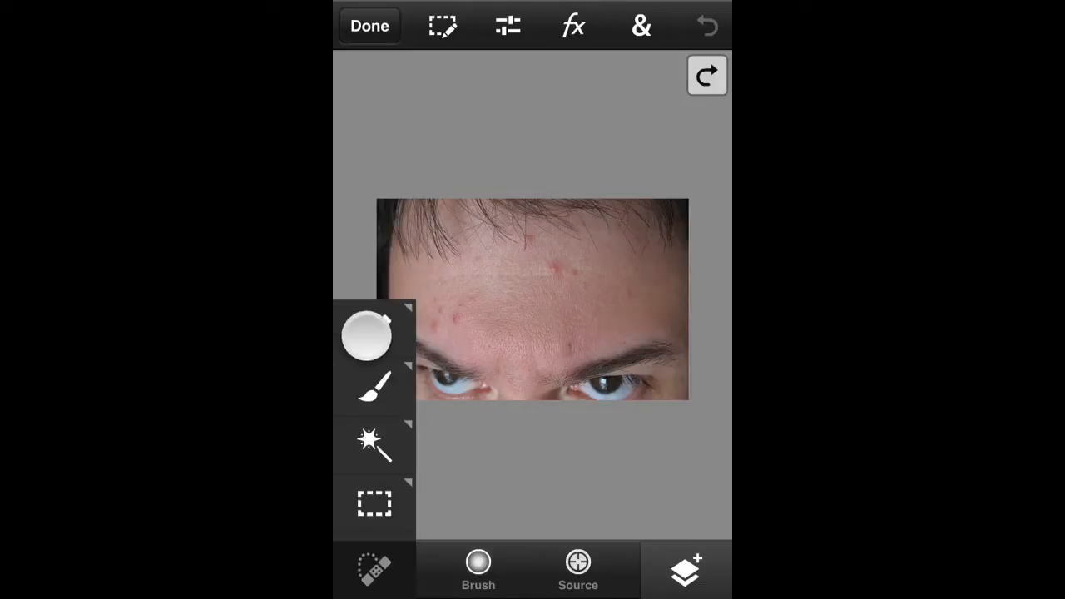
{"action": "left_click", "coordinate": [374, 329]}
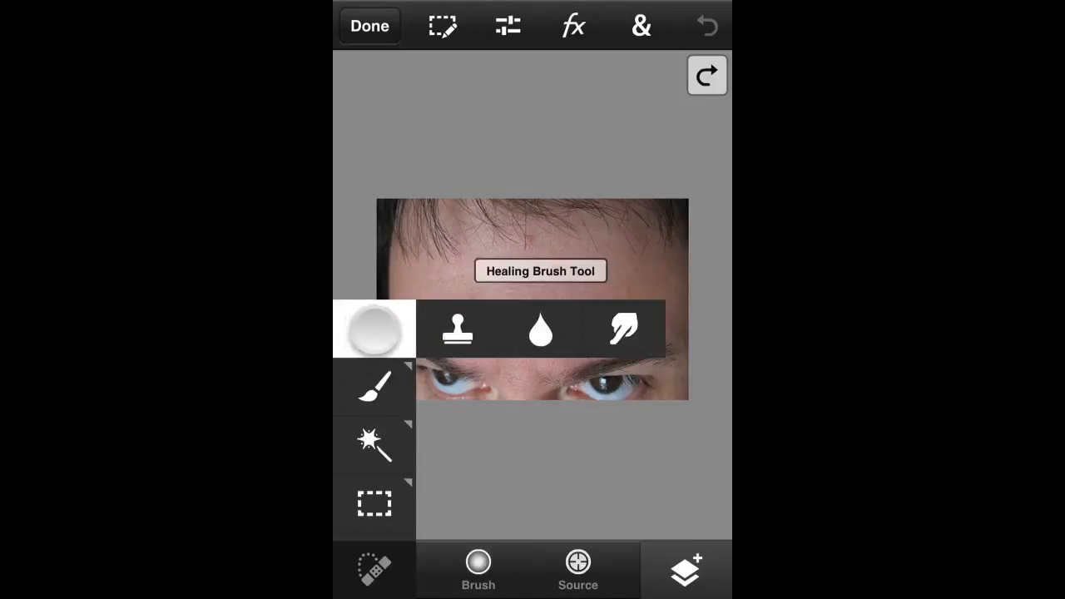
{"action": "left_click", "coordinate": [457, 328]}
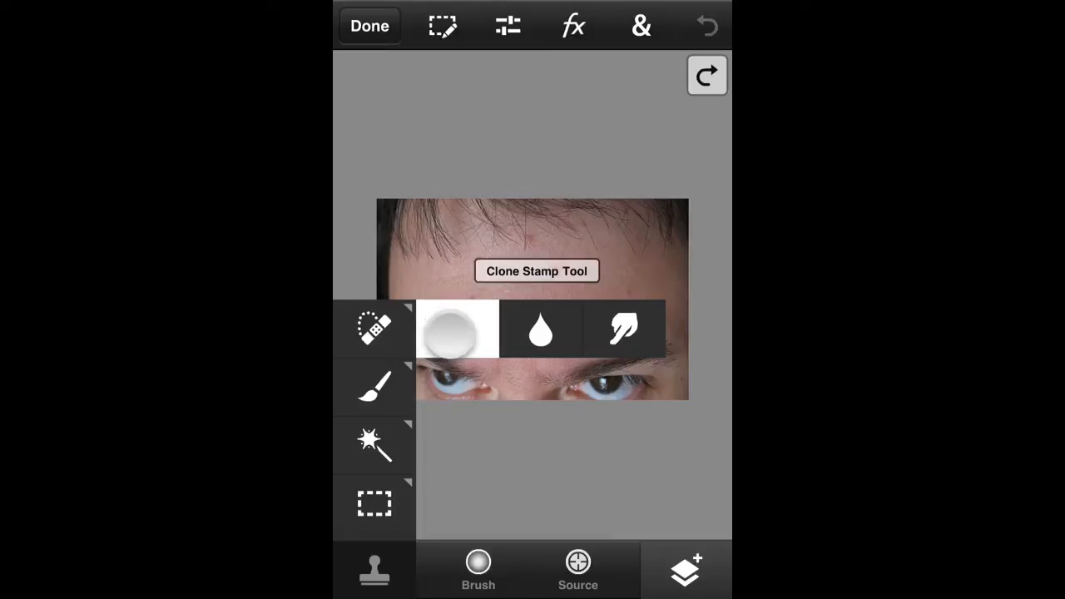
{"action": "left_click", "coordinate": [374, 327]}
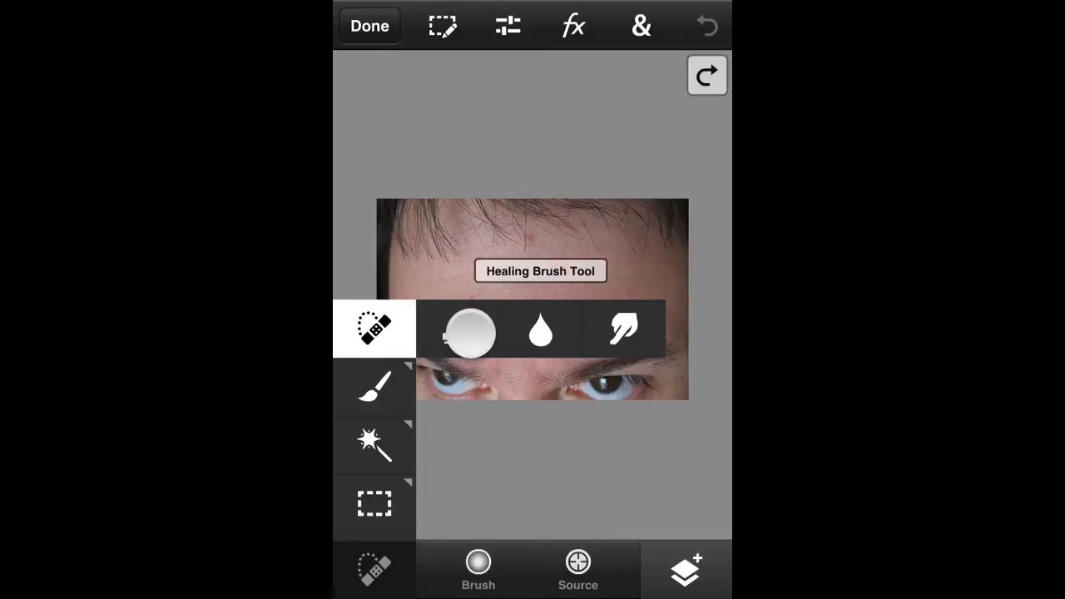
{"action": "left_click", "coordinate": [539, 331]}
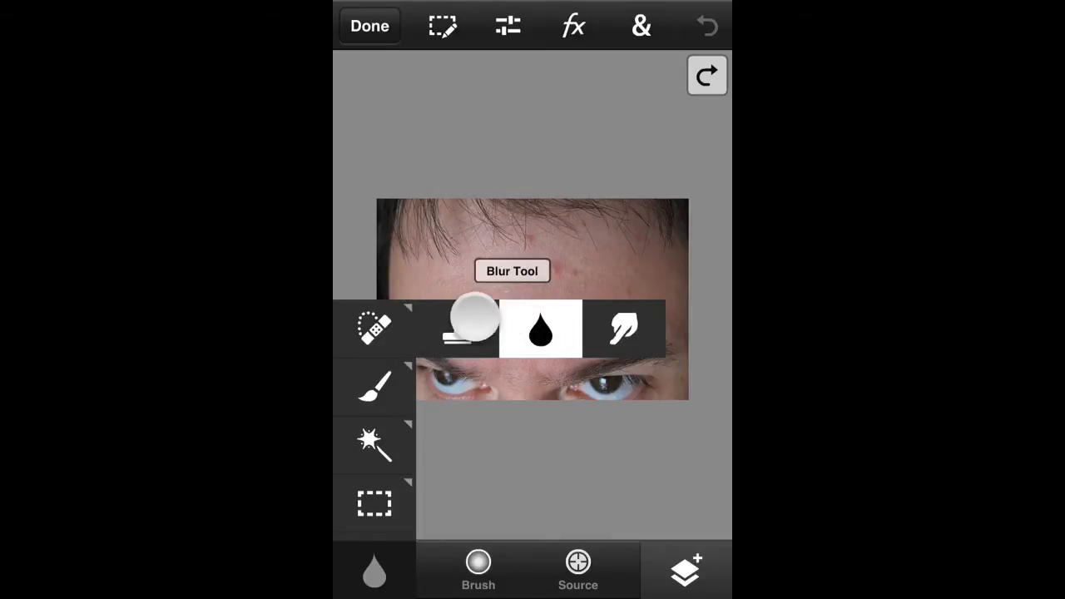
{"action": "left_click", "coordinate": [374, 328]}
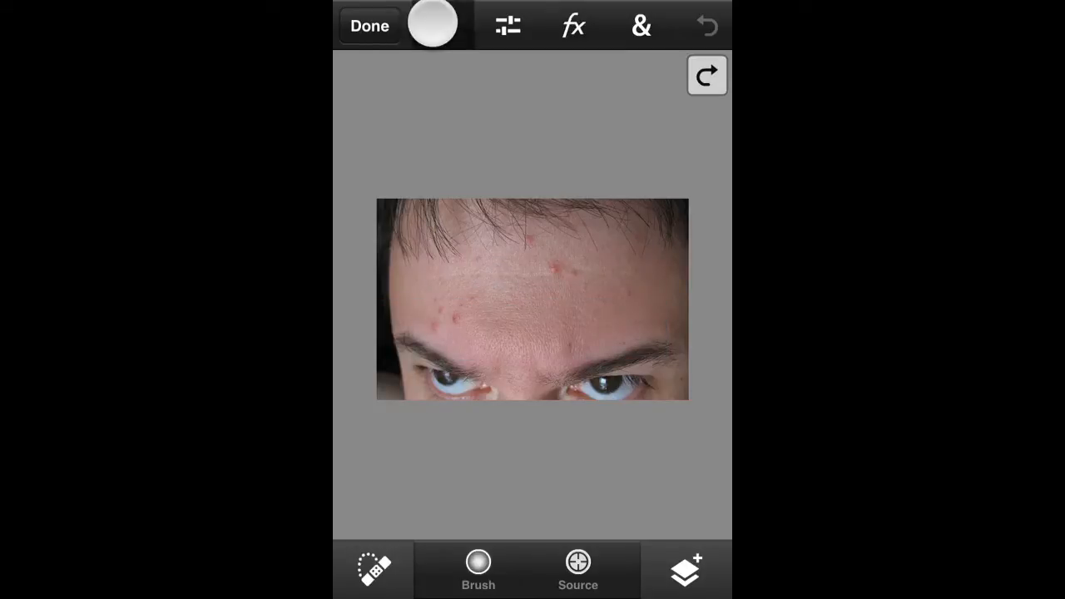
Turn on Show Pointer from the Edit menu for precise retouching.
{"action": "left_click", "coordinate": [443, 25]}
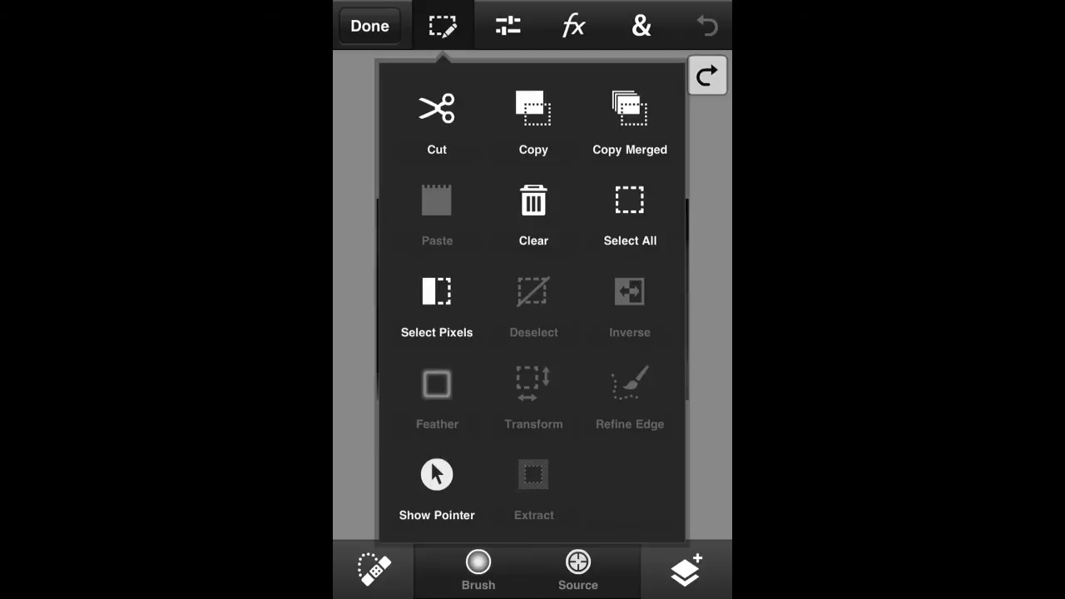
{"action": "left_click", "coordinate": [443, 25]}
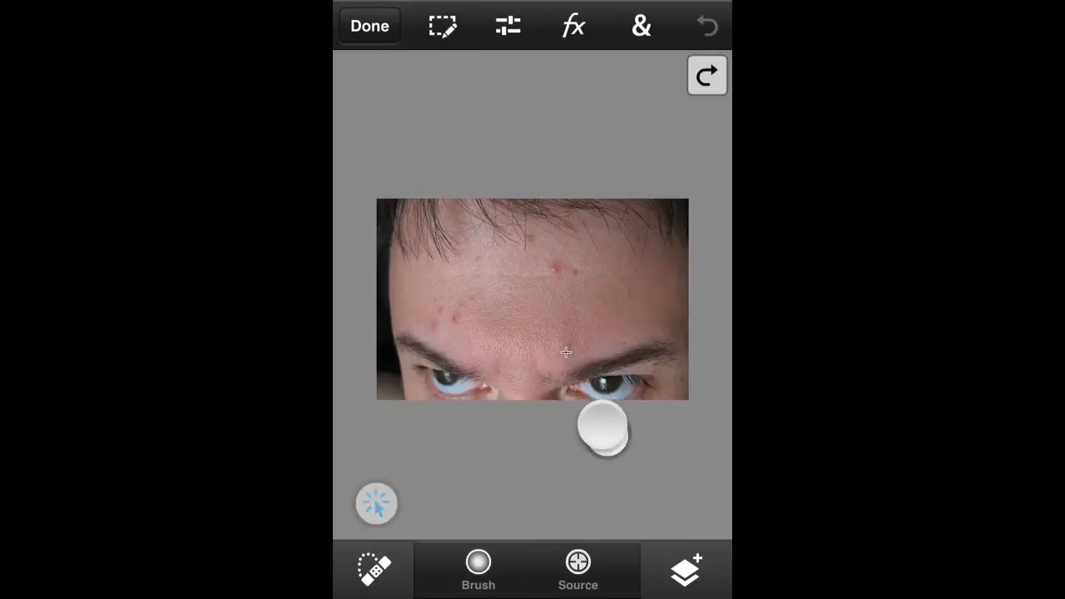
Heal the two red pimples at and just below the hairline in the upper middle forehead.
{"action": "left_click_drag", "start_coordinate": [603, 428], "coordinate": [586, 370]}
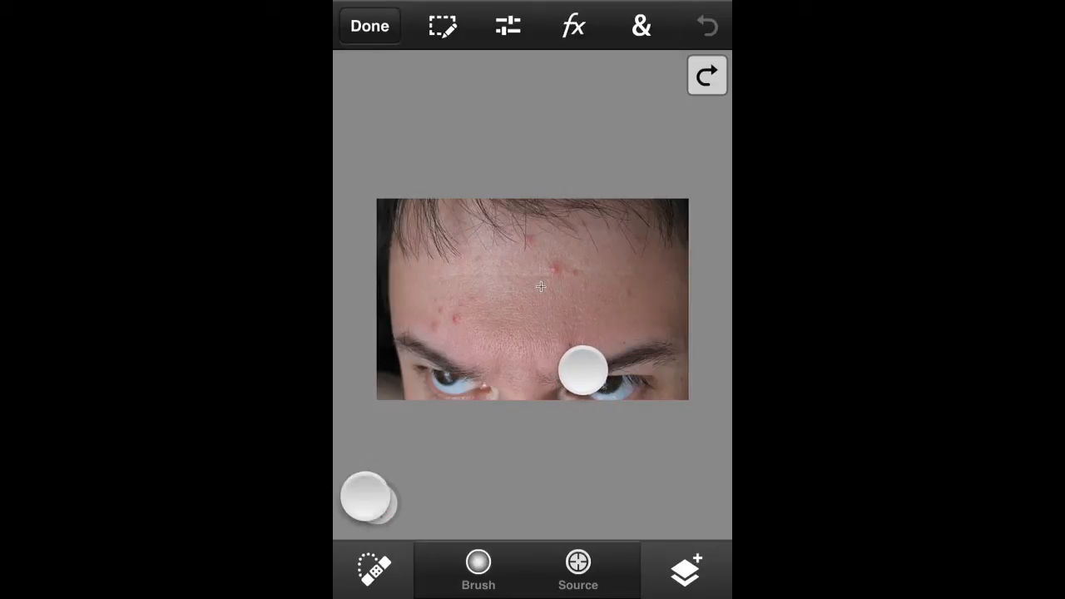
{"action": "left_click_drag", "start_coordinate": [583, 368], "coordinate": [628, 387]}
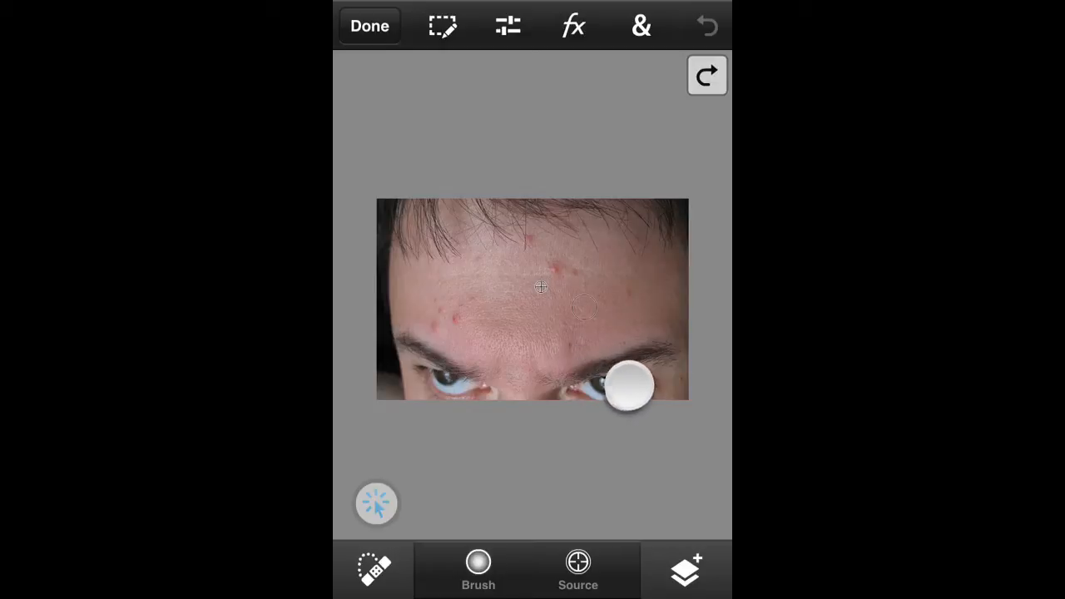
{"action": "left_click_drag", "start_coordinate": [630, 386], "coordinate": [598, 374]}
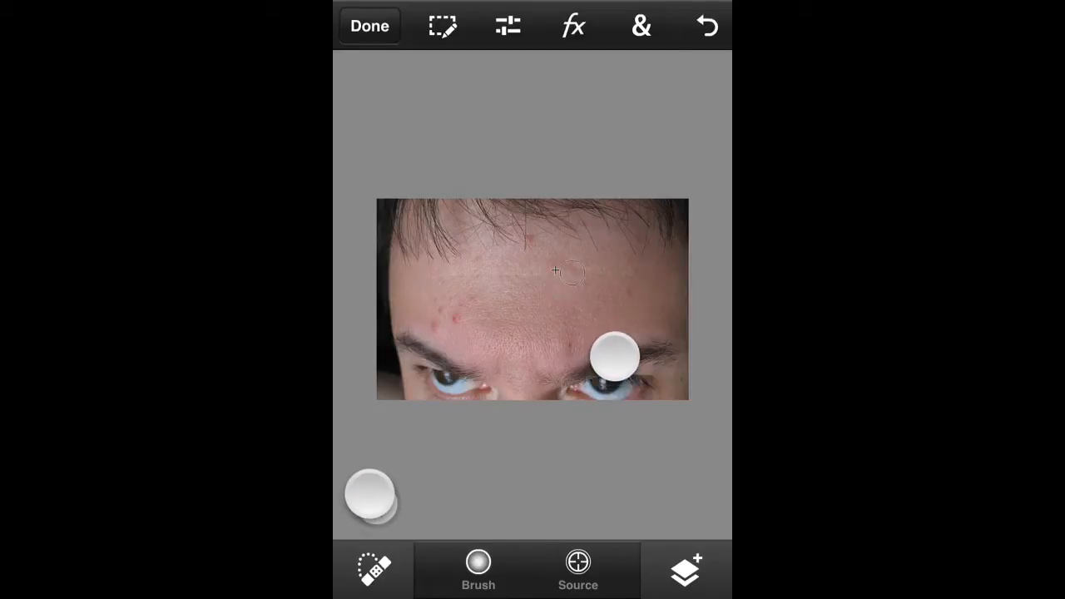
{"action": "left_click_drag", "start_coordinate": [611, 358], "coordinate": [582, 346]}
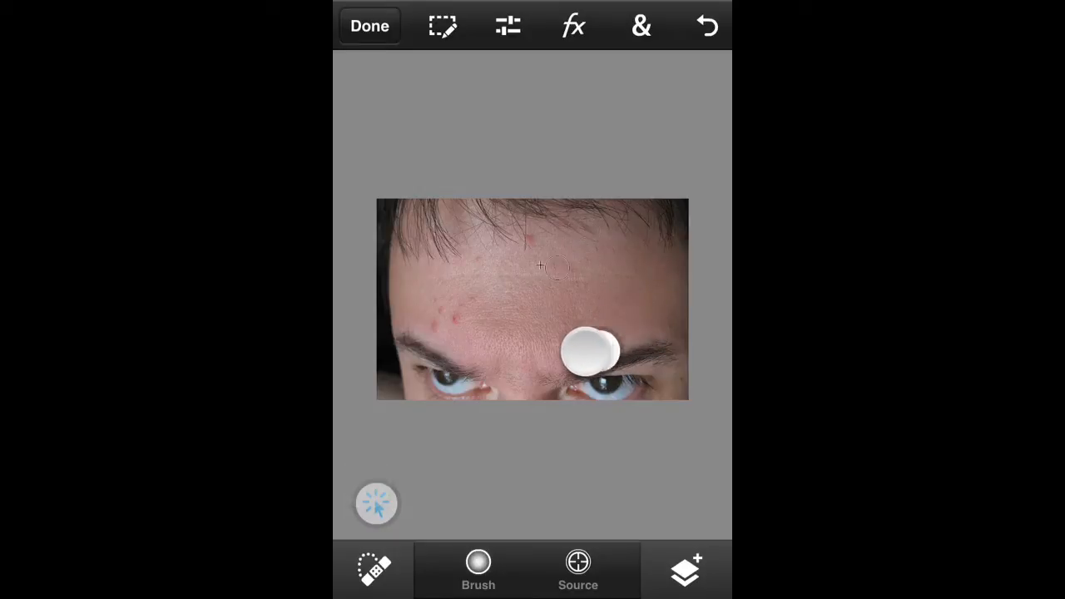
{"action": "left_click_drag", "start_coordinate": [591, 354], "coordinate": [575, 332]}
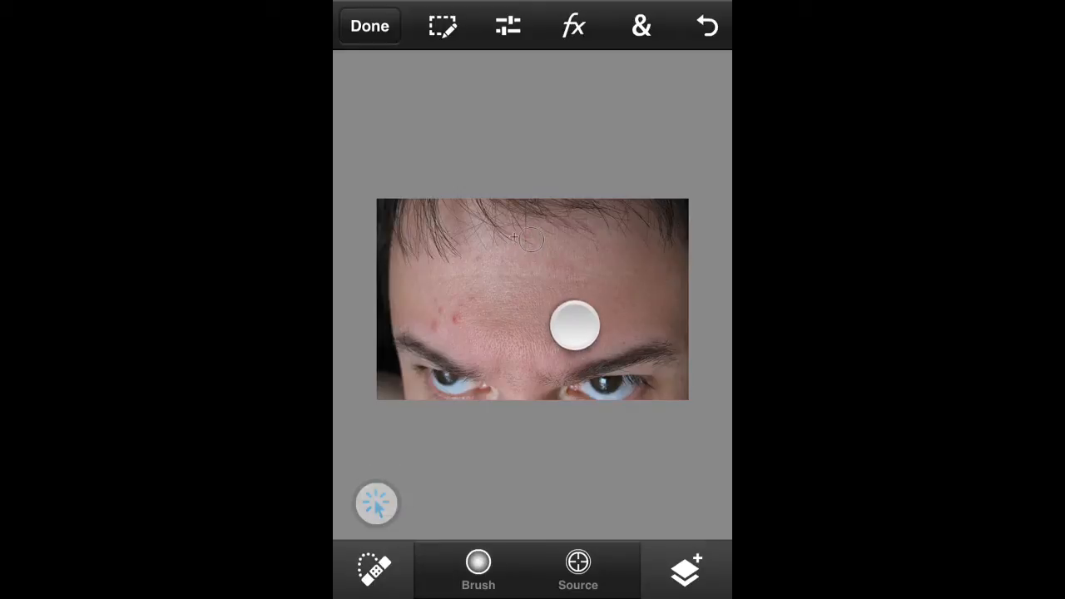
Smooth the nearby blemishes and skin on the upper forehead with the healing brush.
{"action": "left_click_drag", "start_coordinate": [571, 320], "coordinate": [545, 383]}
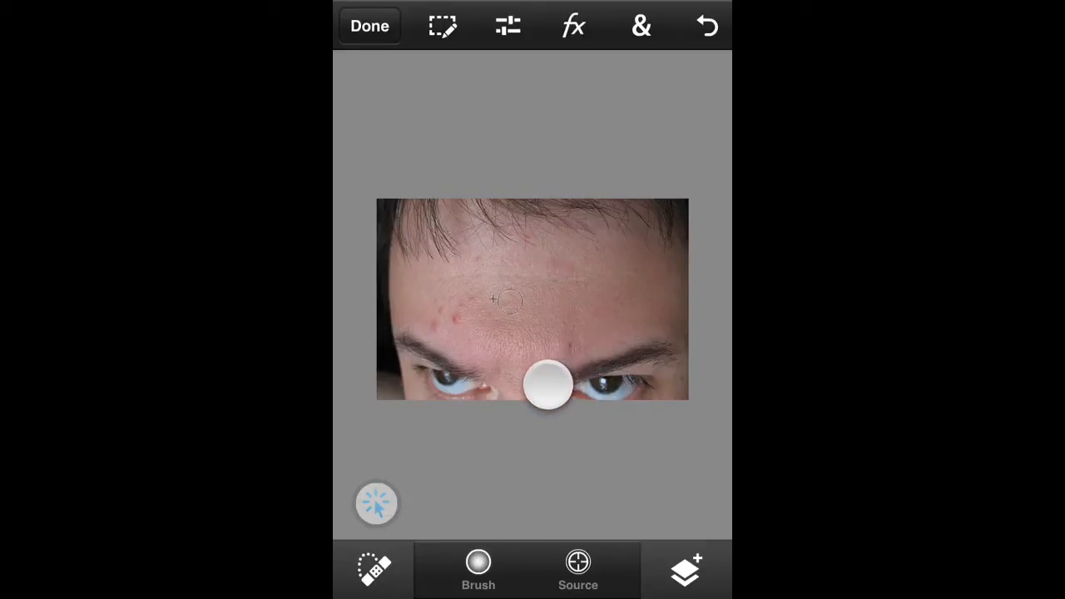
{"action": "left_click_drag", "start_coordinate": [548, 384], "coordinate": [518, 348]}
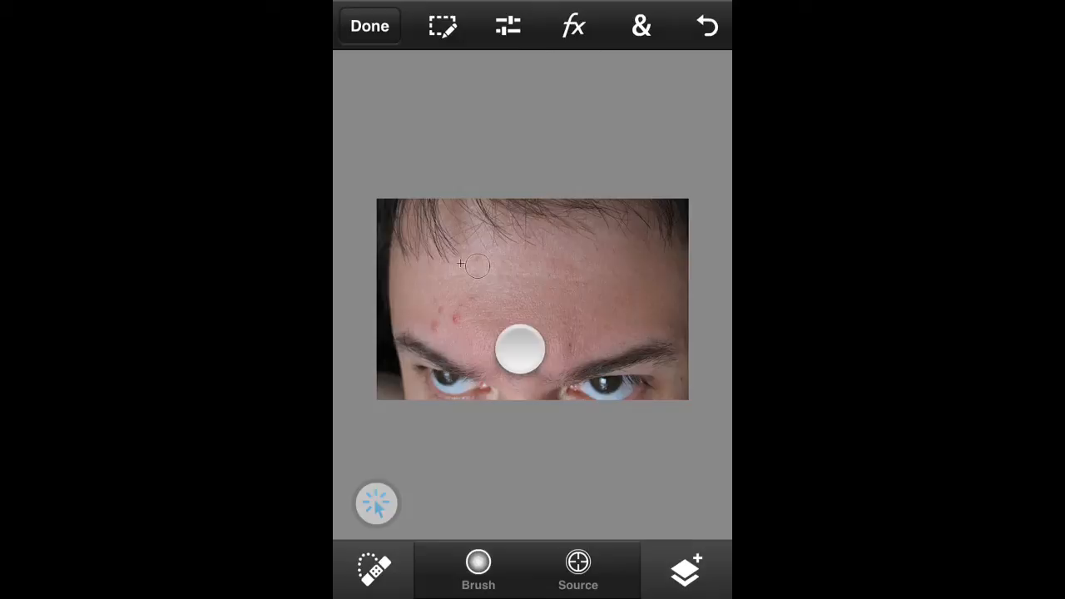
{"action": "left_click_drag", "start_coordinate": [520, 348], "coordinate": [520, 395]}
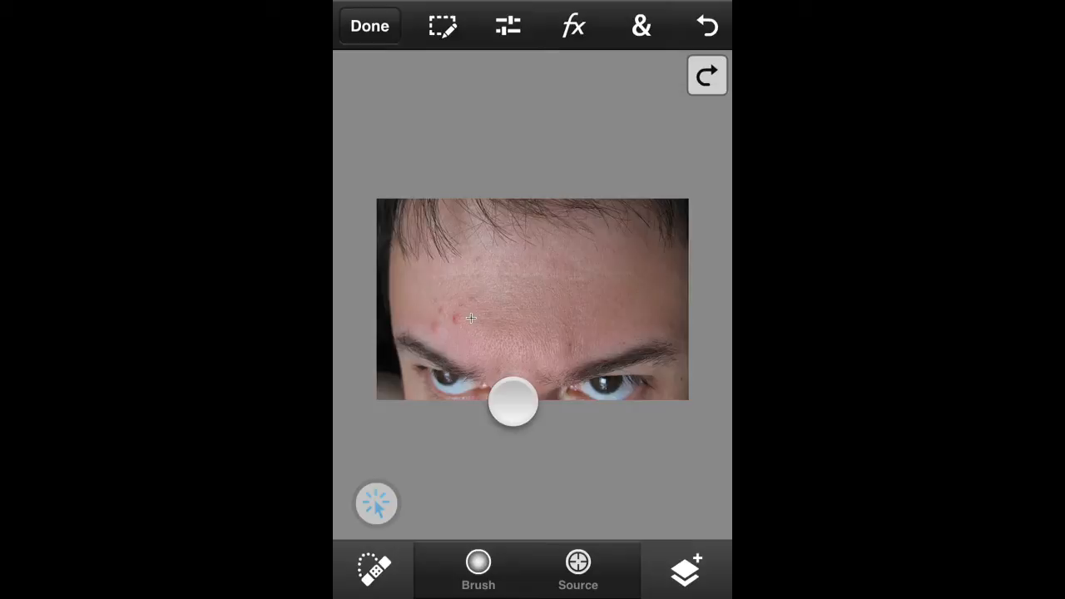
Aim the healing pointer at the pimples above the left eyebrow.
{"action": "left_click_drag", "start_coordinate": [514, 403], "coordinate": [479, 388]}
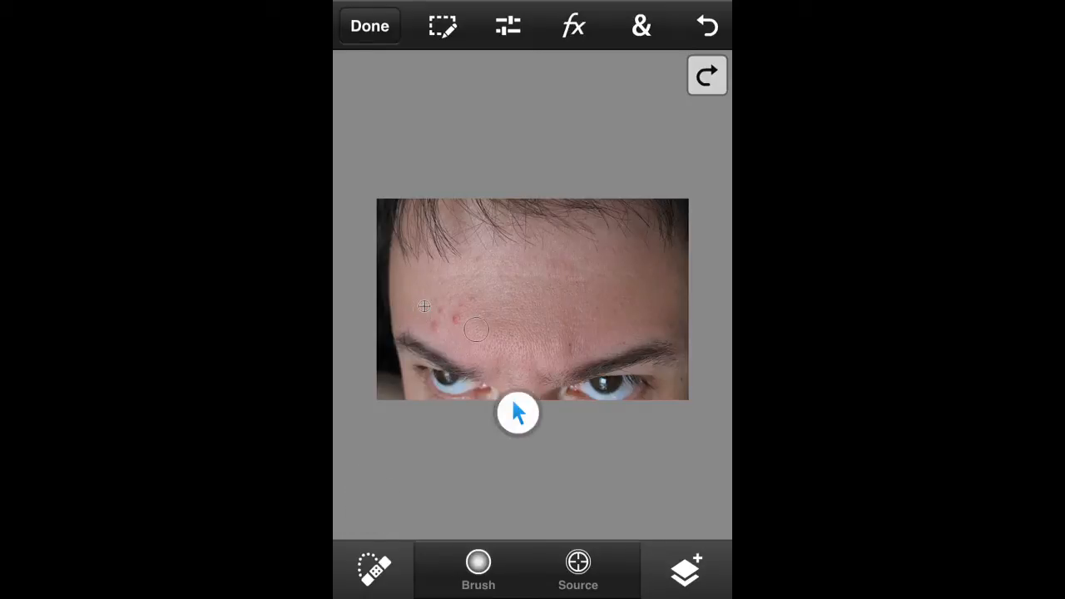
Reduce the healing brush size in the Brush settings.
{"action": "left_click", "coordinate": [479, 570]}
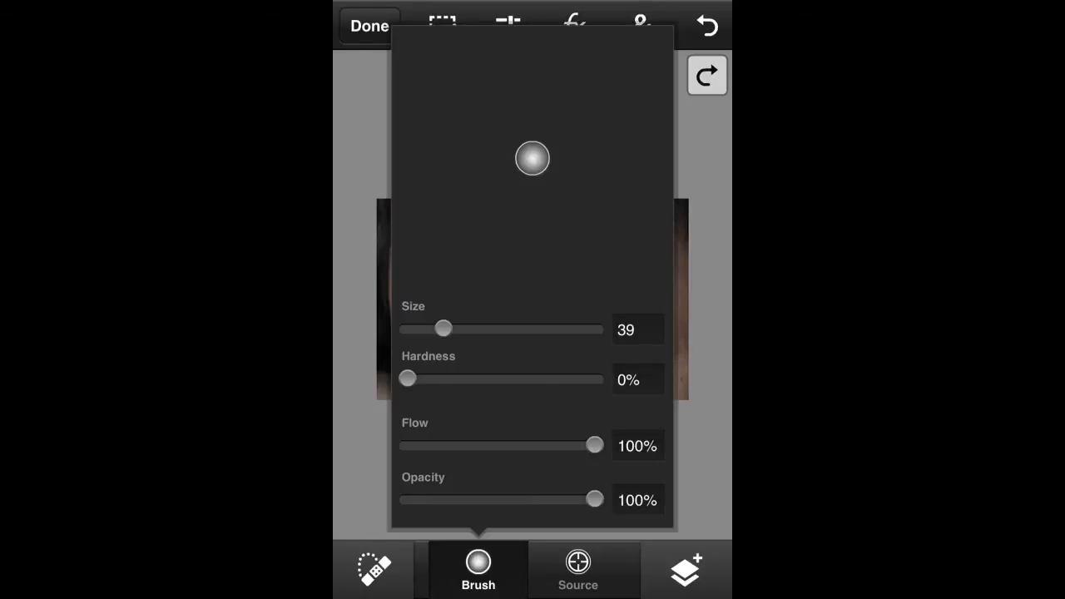
{"action": "left_click_drag", "start_coordinate": [443, 329], "coordinate": [430, 329]}
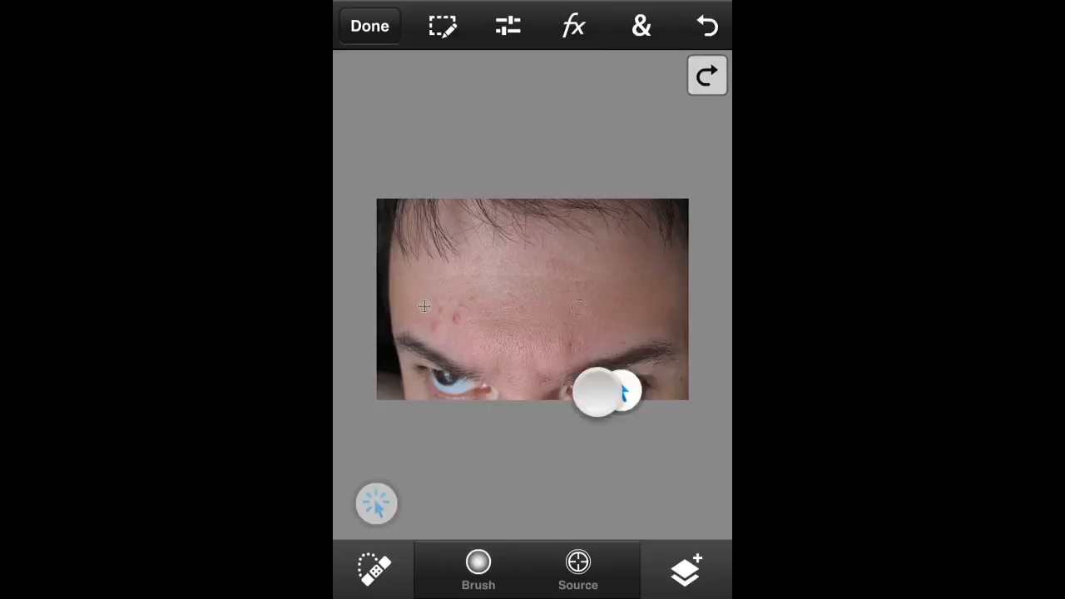
Heal the pimple cluster above the left eyebrow with the smaller brush.
{"action": "left_click_drag", "start_coordinate": [603, 391], "coordinate": [520, 341]}
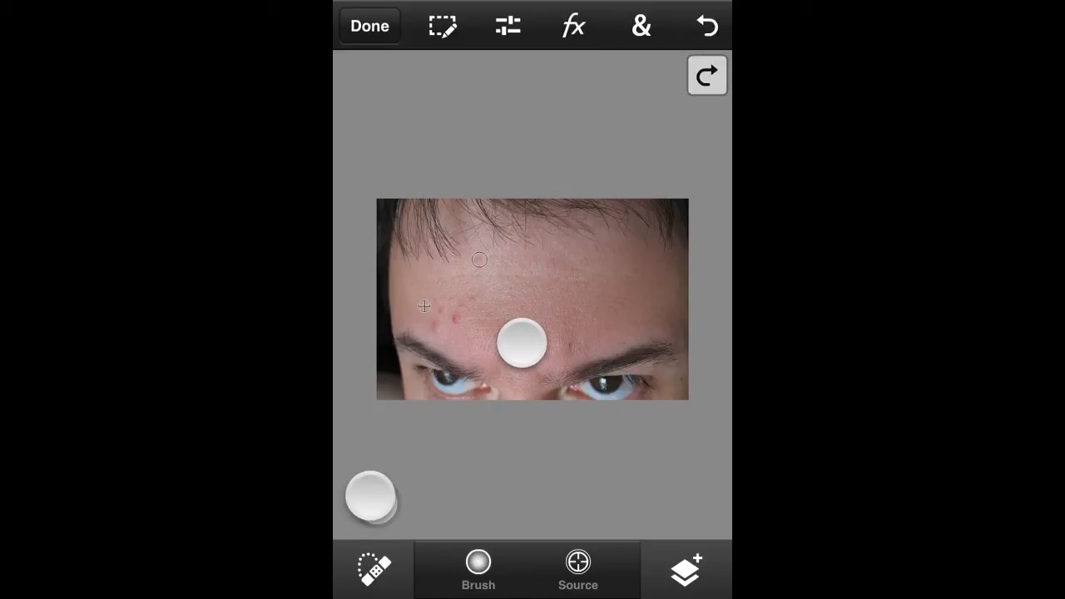
{"action": "left_click_drag", "start_coordinate": [520, 343], "coordinate": [512, 379]}
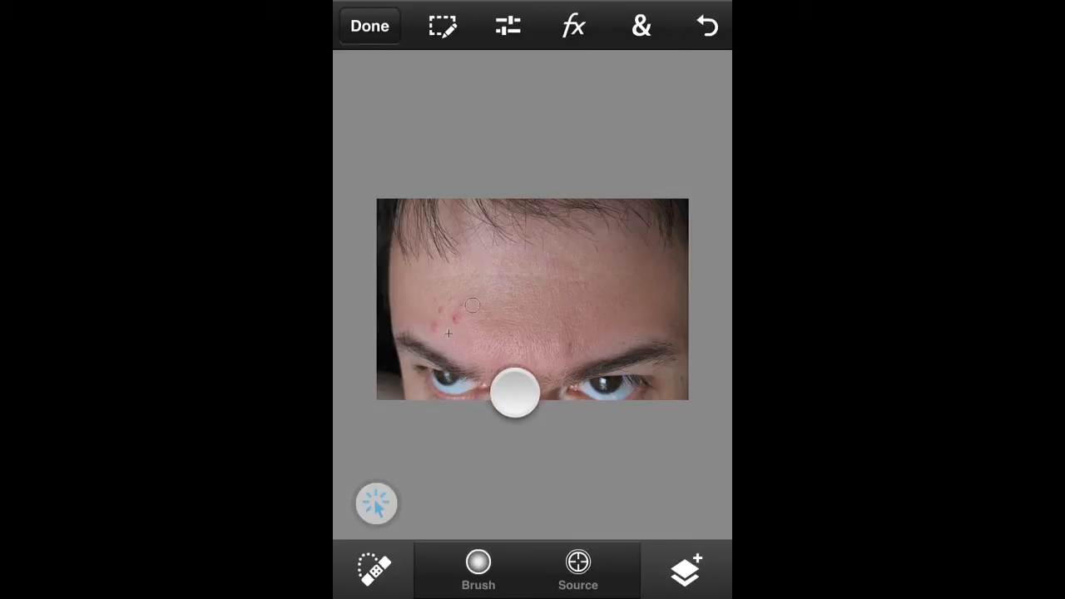
{"action": "left_click_drag", "start_coordinate": [514, 391], "coordinate": [504, 407]}
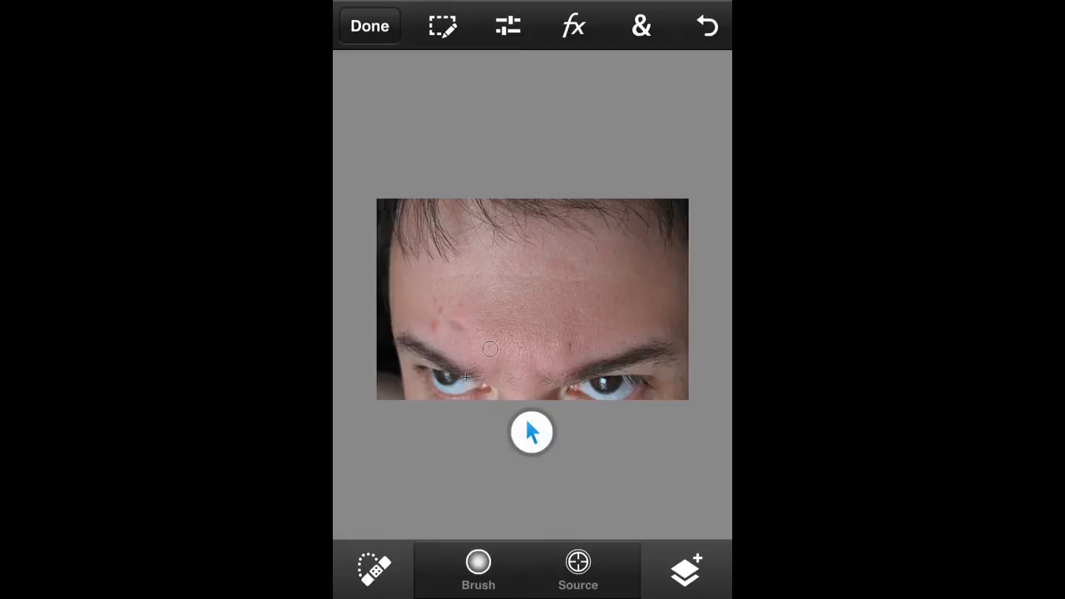
Undo the bad stroke and re-heal a pimple above the left eyebrow.
{"action": "left_click", "coordinate": [706, 25]}
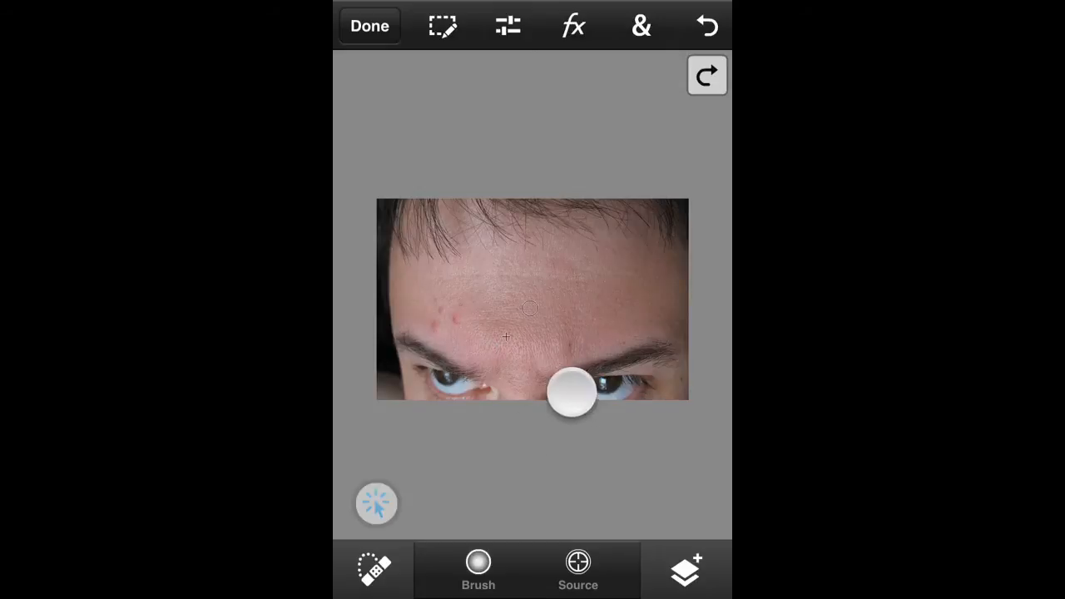
{"action": "left_click_drag", "start_coordinate": [572, 395], "coordinate": [524, 362]}
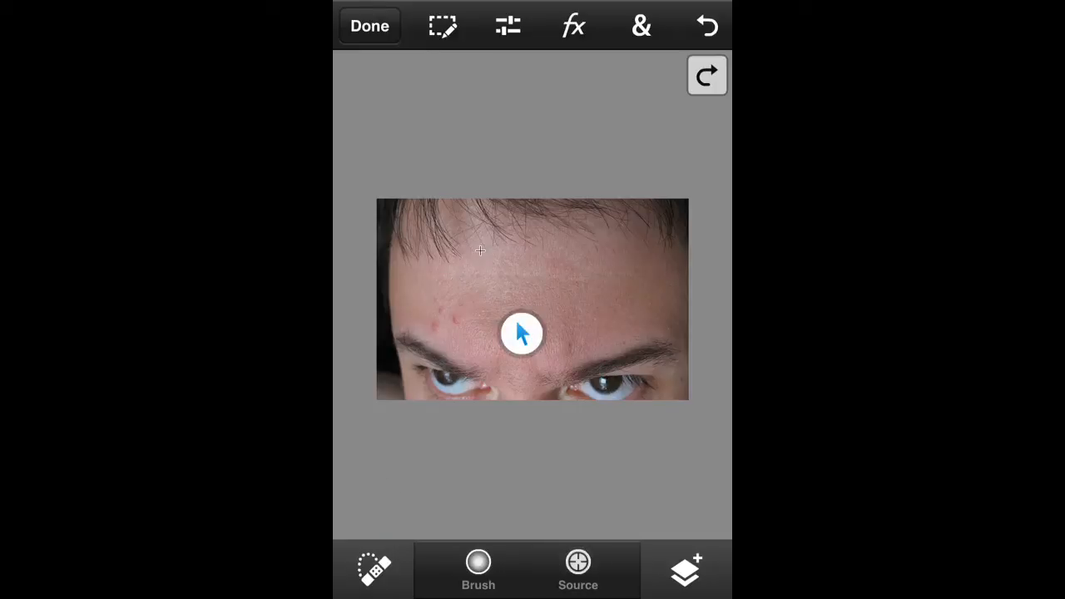
{"action": "left_click_drag", "start_coordinate": [522, 332], "coordinate": [491, 371]}
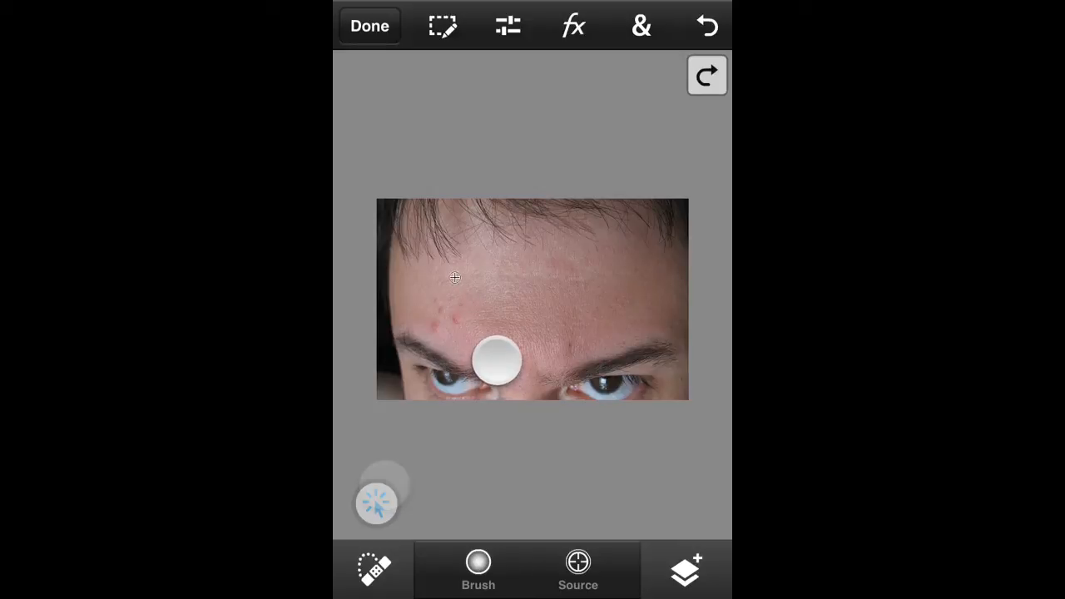
{"action": "left_click_drag", "start_coordinate": [495, 360], "coordinate": [503, 399]}
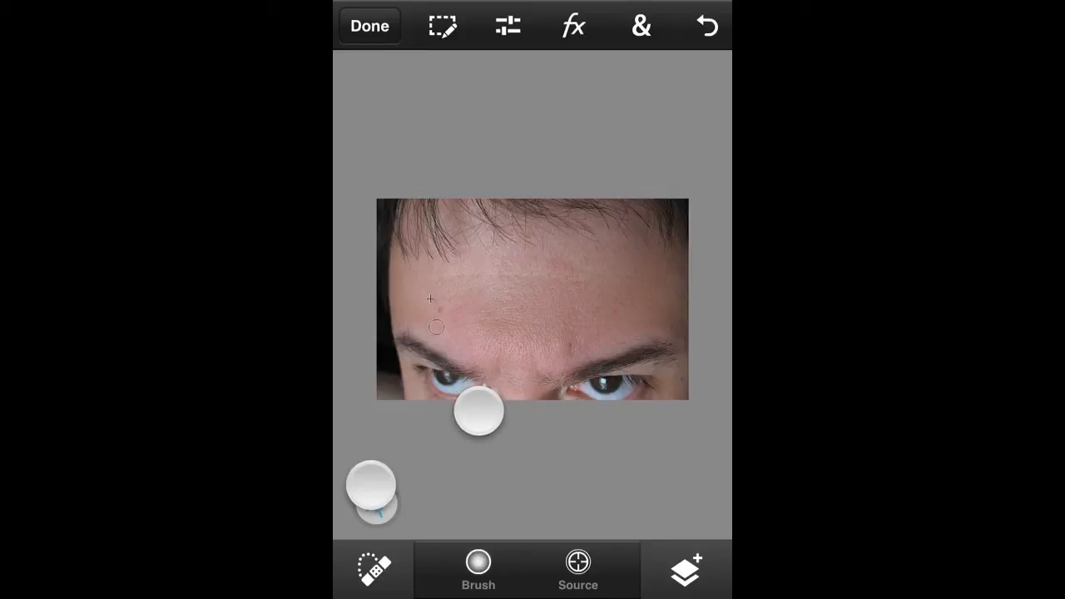
Heal the last left-side pimple and touch up the remaining forehead skin.
{"action": "left_click_drag", "start_coordinate": [478, 412], "coordinate": [478, 391]}
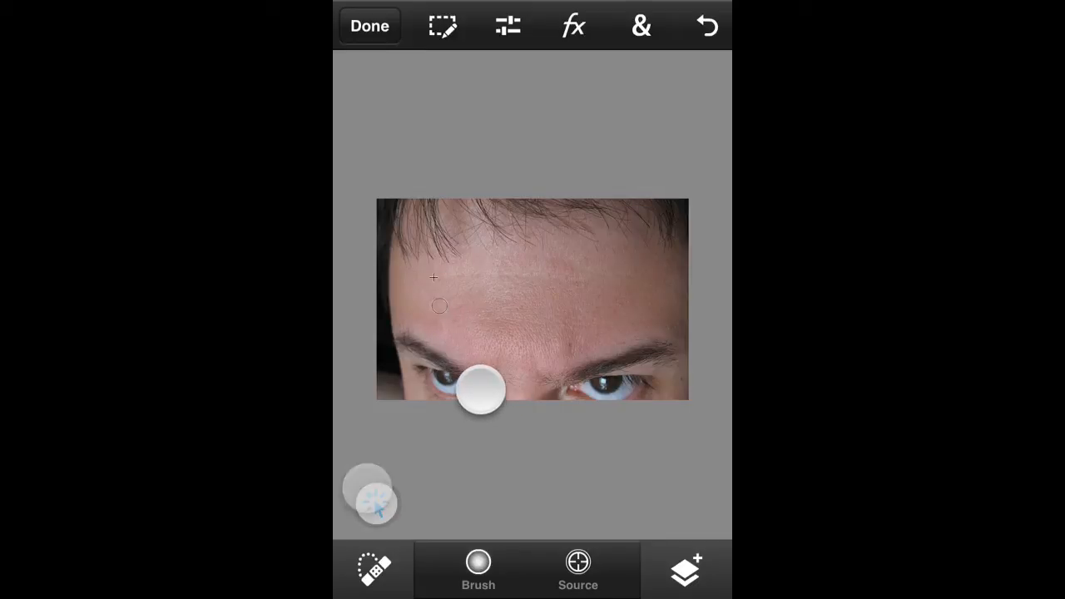
{"action": "left_click_drag", "start_coordinate": [481, 391], "coordinate": [493, 398]}
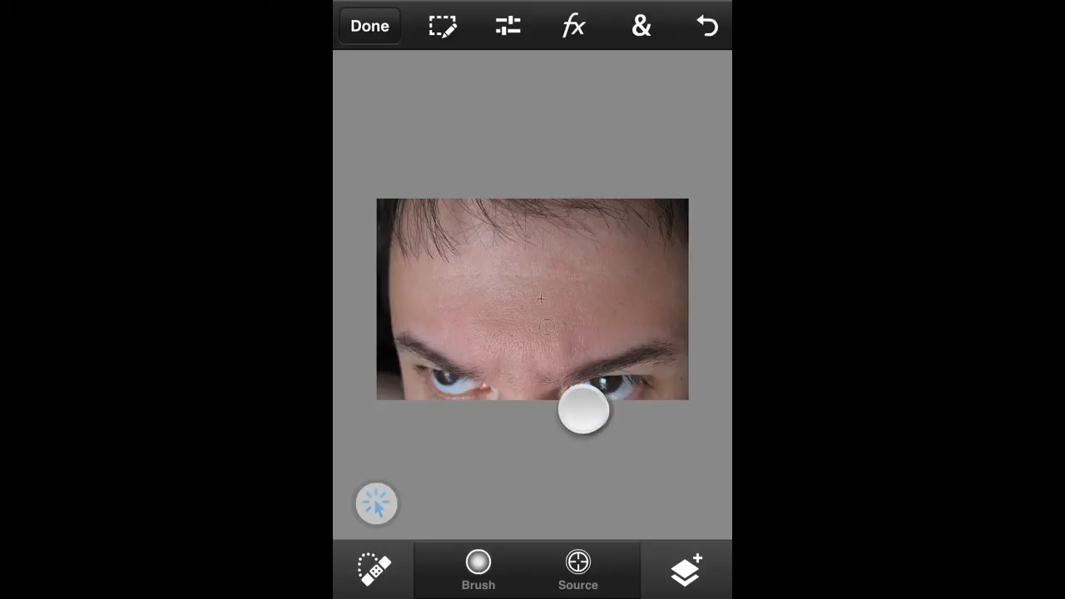
{"action": "left_click_drag", "start_coordinate": [586, 412], "coordinate": [587, 383]}
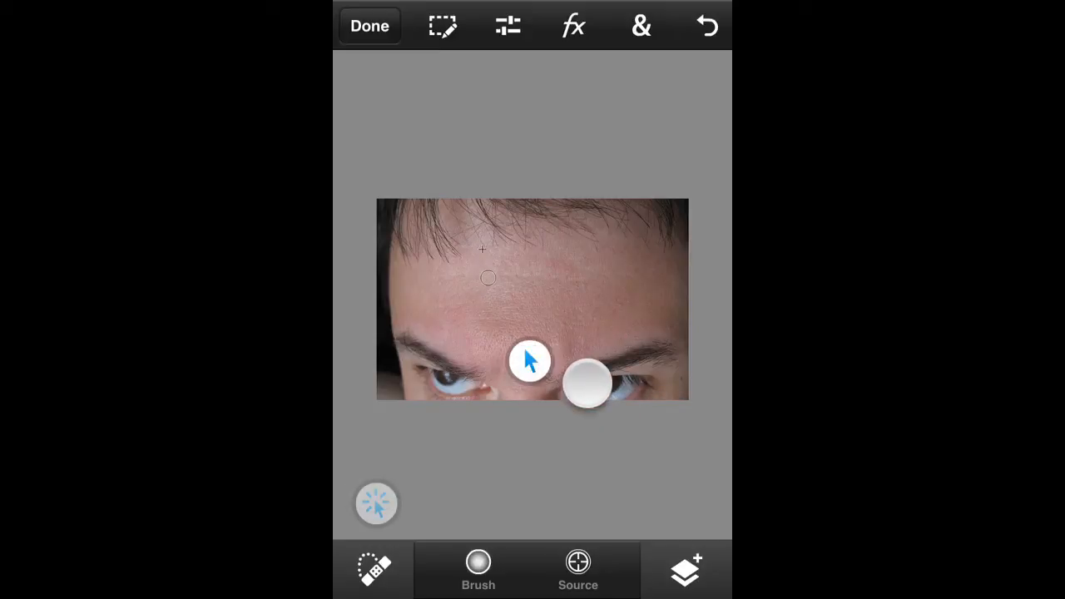